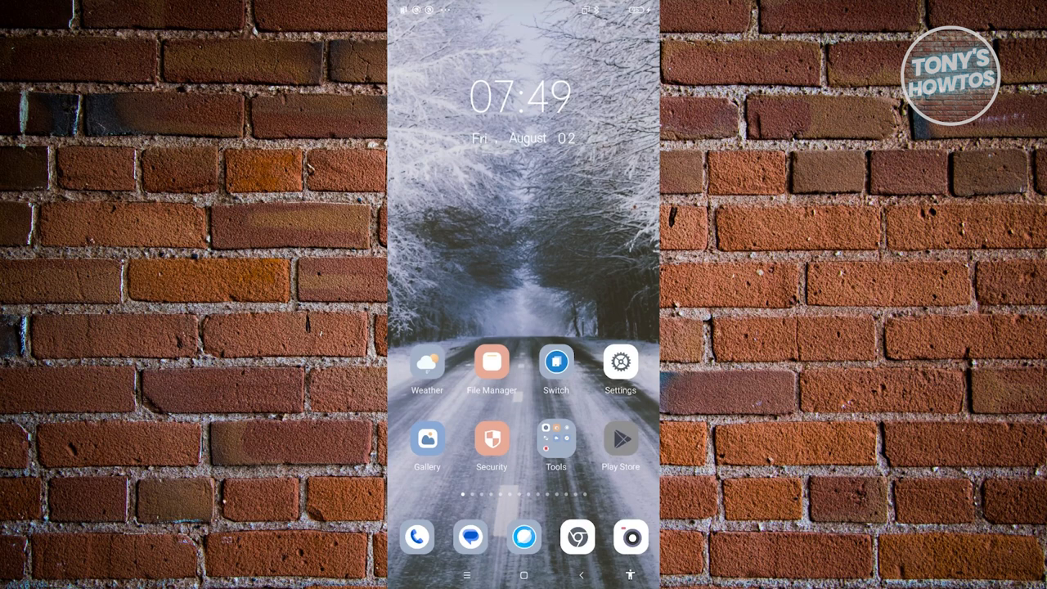
Launch the Google Play Store from the home screen icon
click(620, 439)
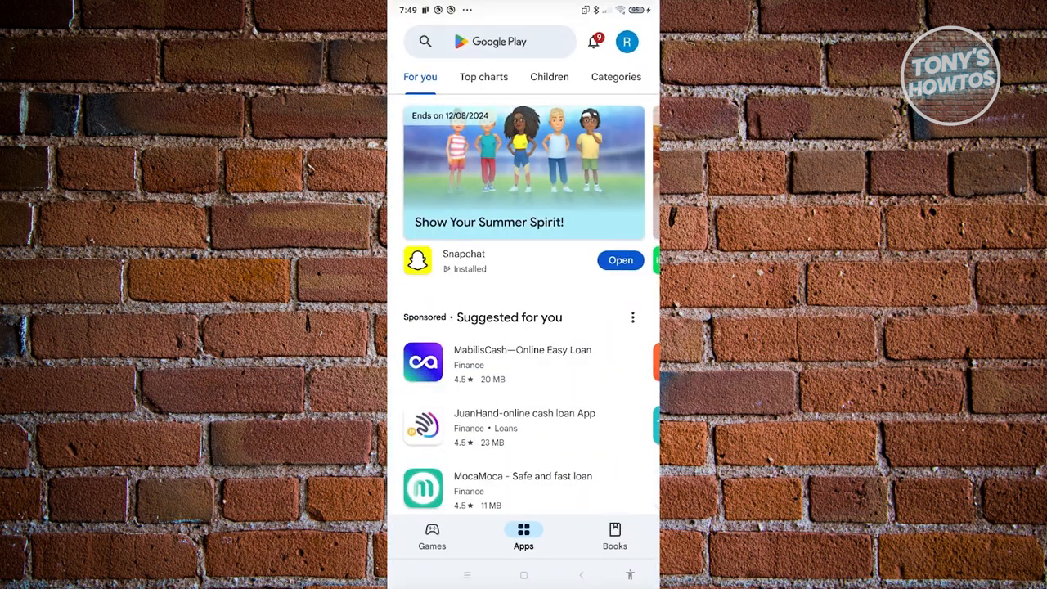
click(490, 42)
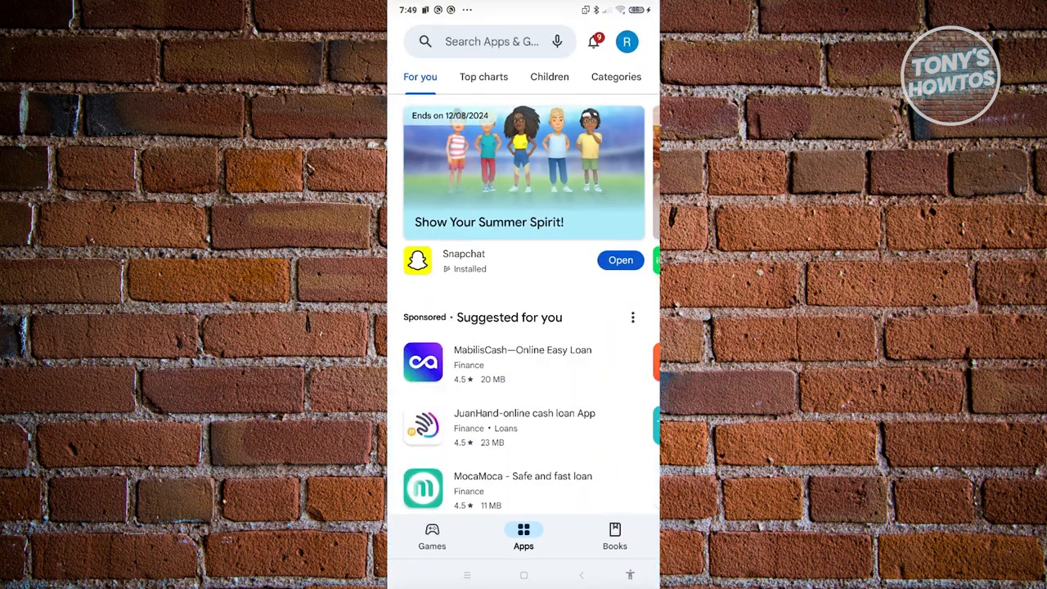
Open Settings from the profile account menu and expand Network preferences
click(626, 41)
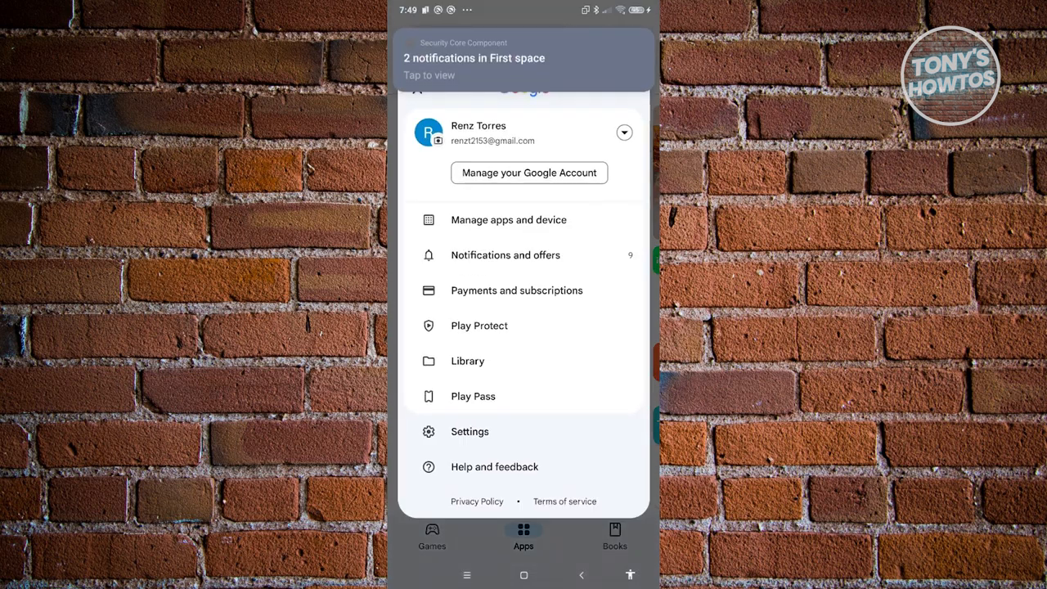
click(469, 431)
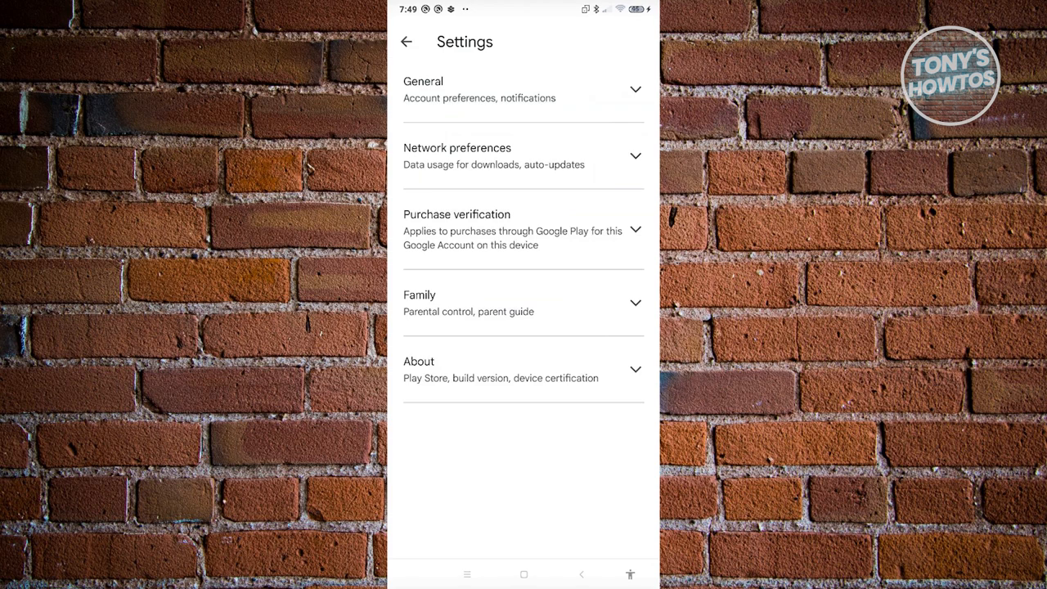
click(523, 155)
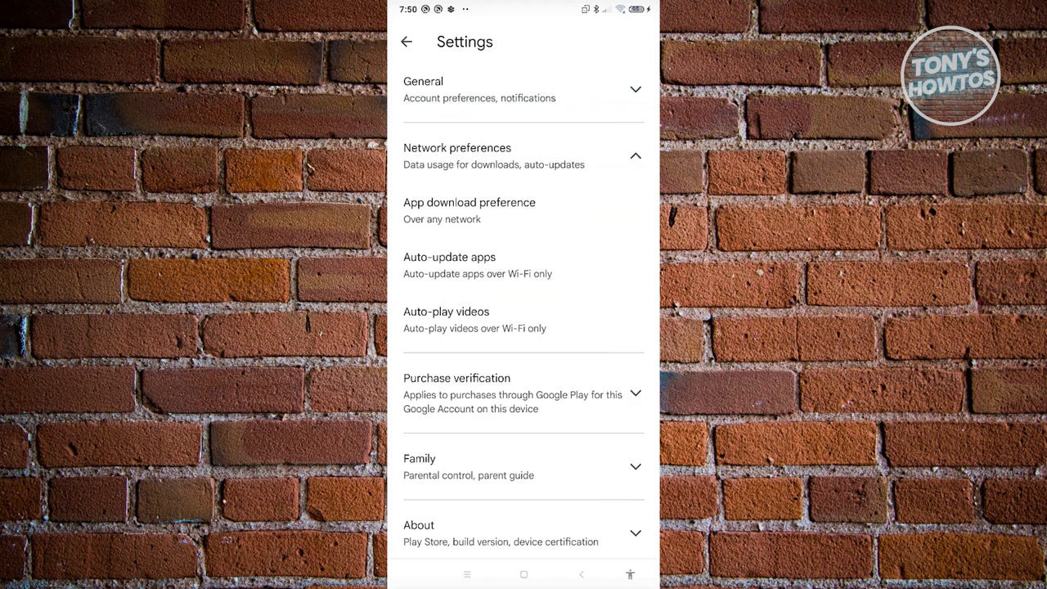
Set Auto-update apps to Don't auto-update apps and return to Settings
click(449, 264)
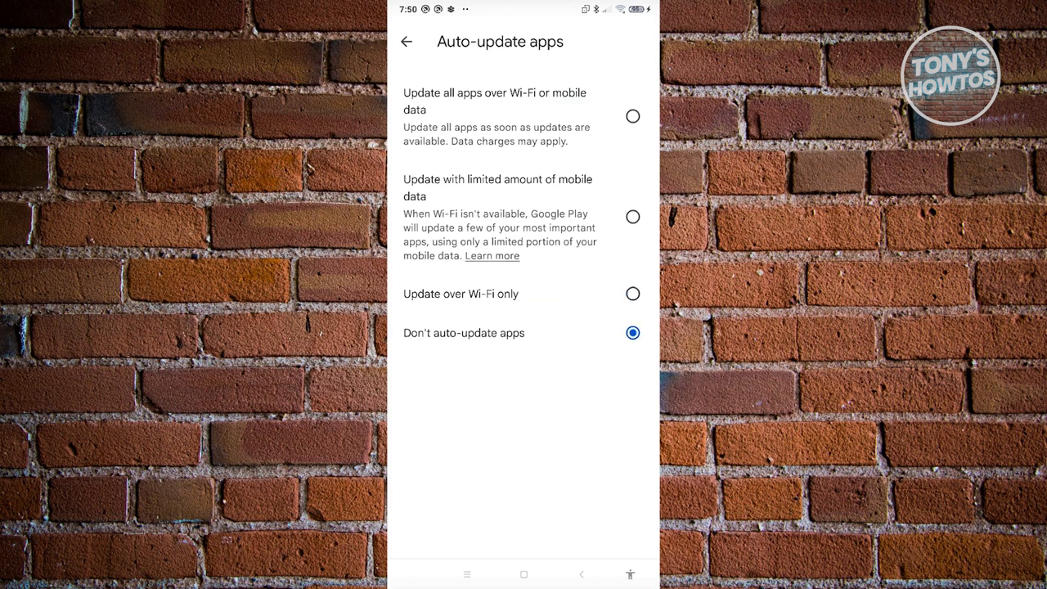
click(407, 41)
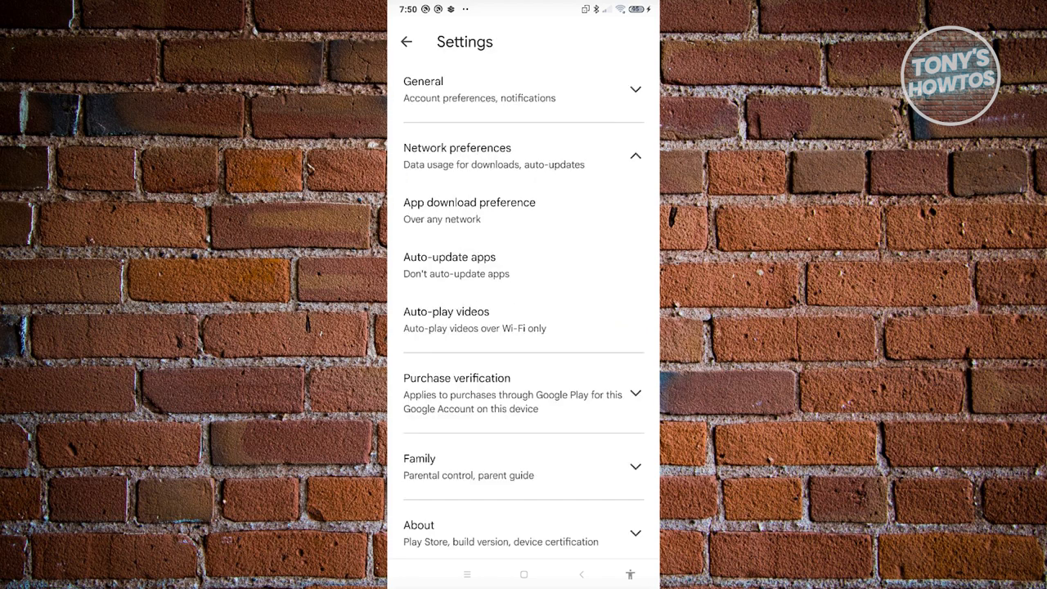